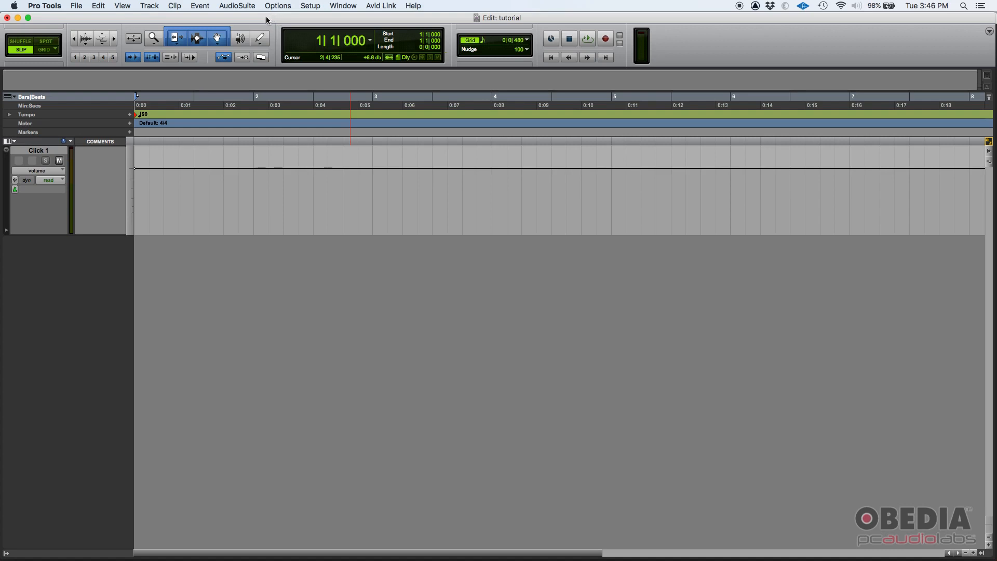
{"action": "mouse_move", "coordinate": [218, 29]}
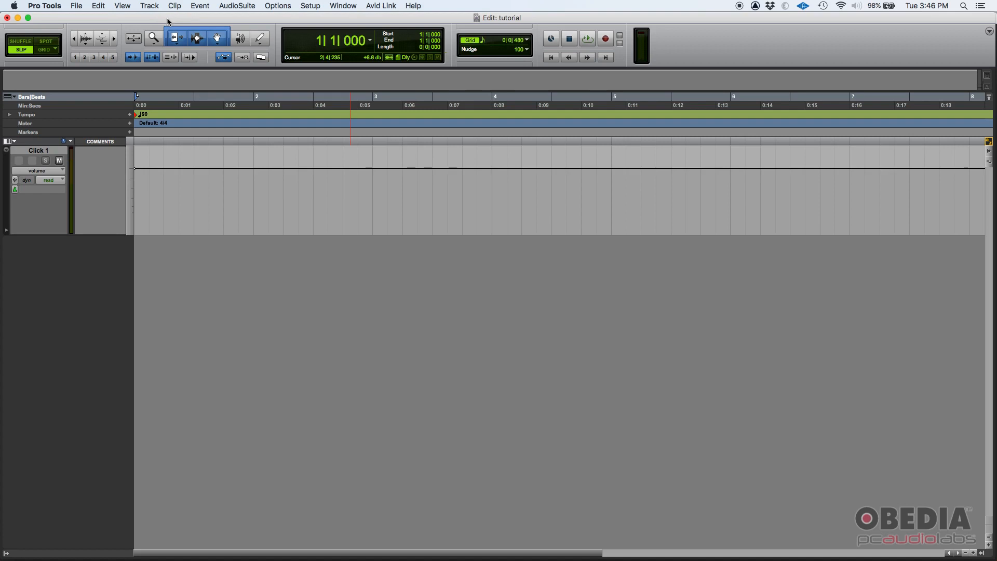
Step: Create a stereo Instrument Track named SYNTH from Track > New
{"action": "left_click", "coordinate": [149, 6]}
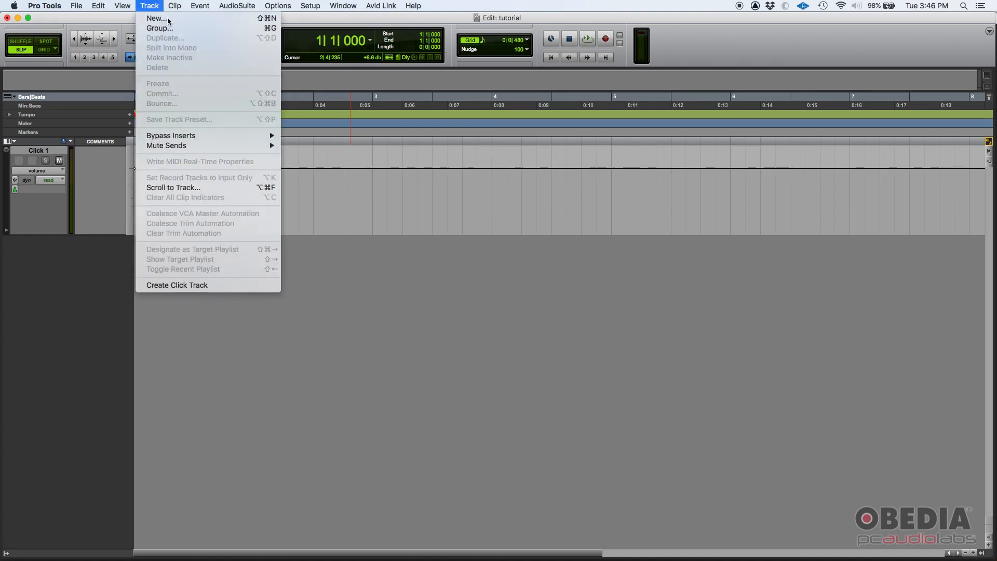
{"action": "left_click", "coordinate": [156, 18]}
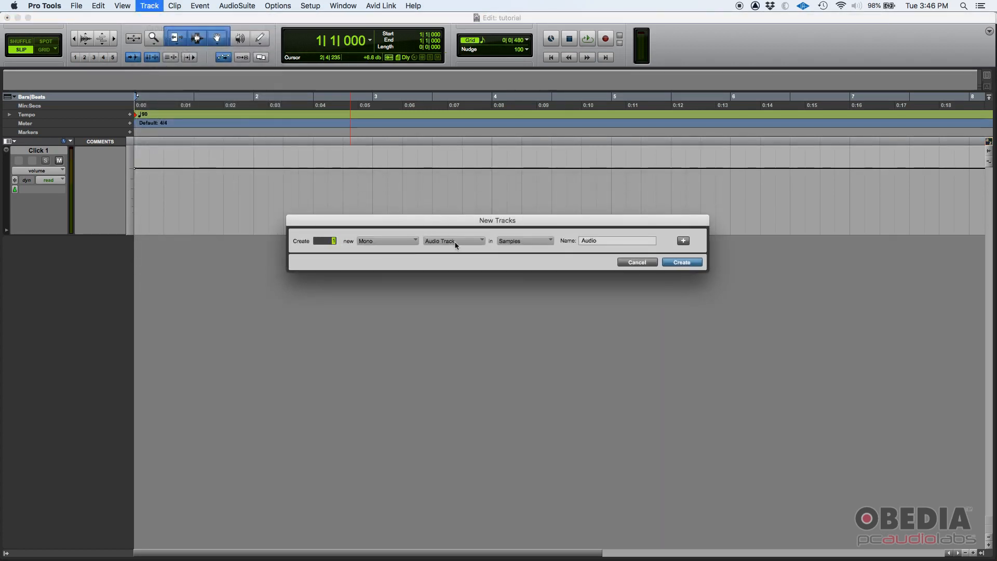
{"action": "left_click", "coordinate": [453, 240]}
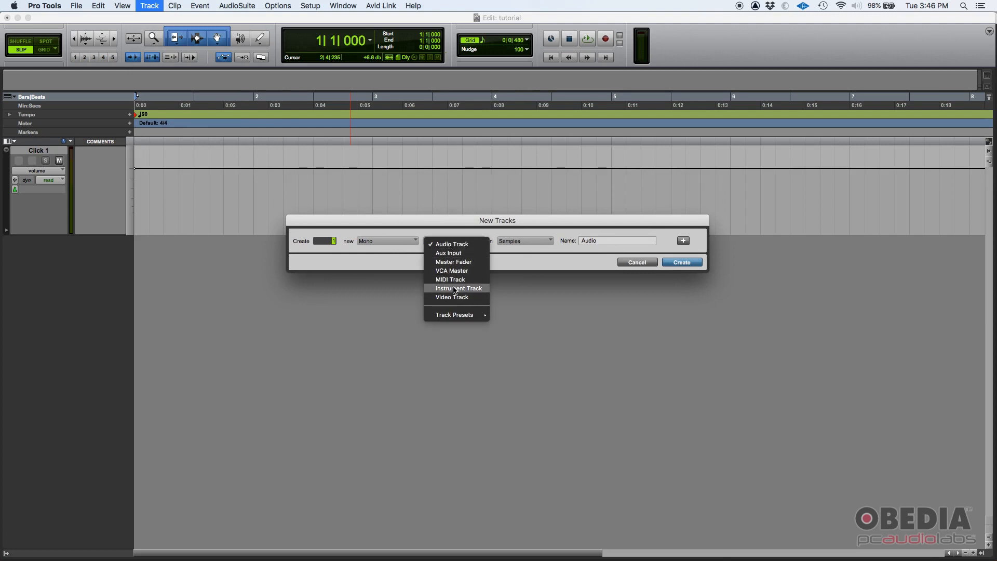
{"action": "left_click", "coordinate": [456, 288]}
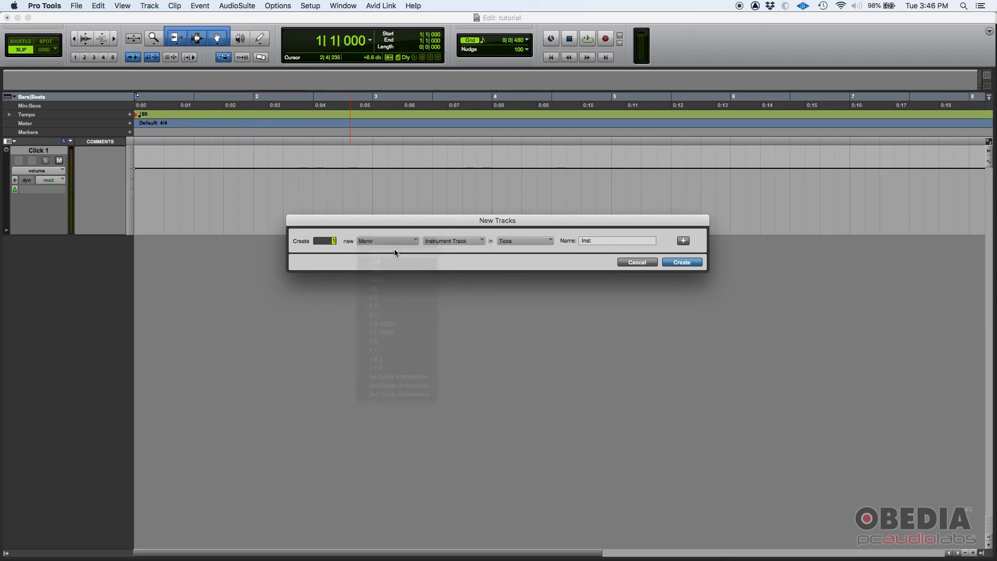
{"action": "left_click", "coordinate": [386, 241]}
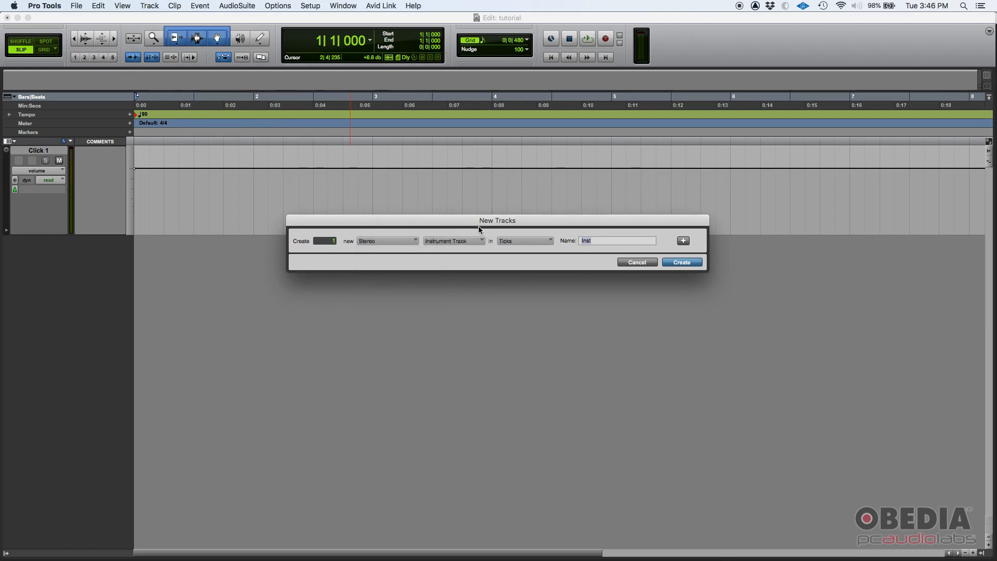
{"action": "type", "text": "SYNTH"}
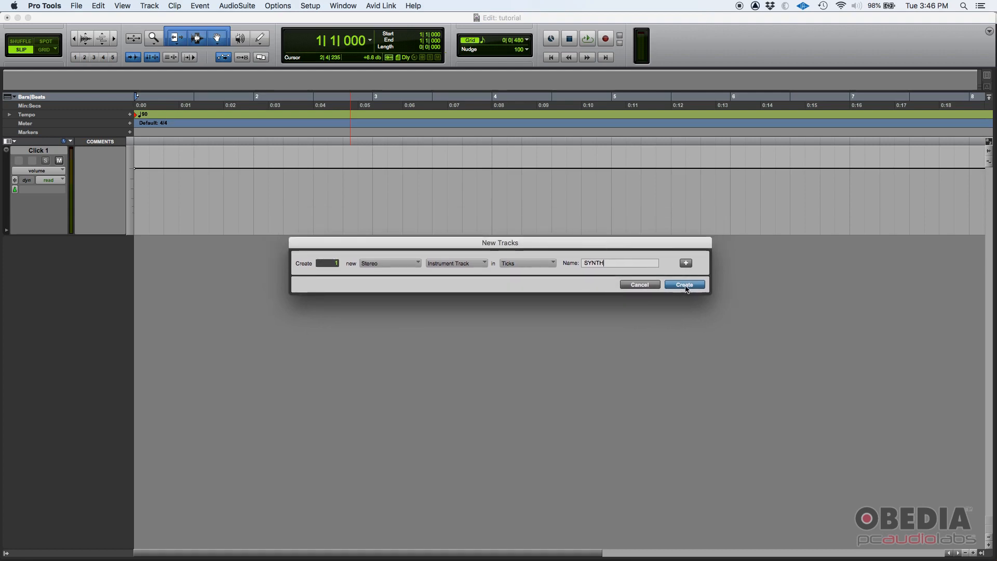
{"action": "left_click", "coordinate": [685, 284]}
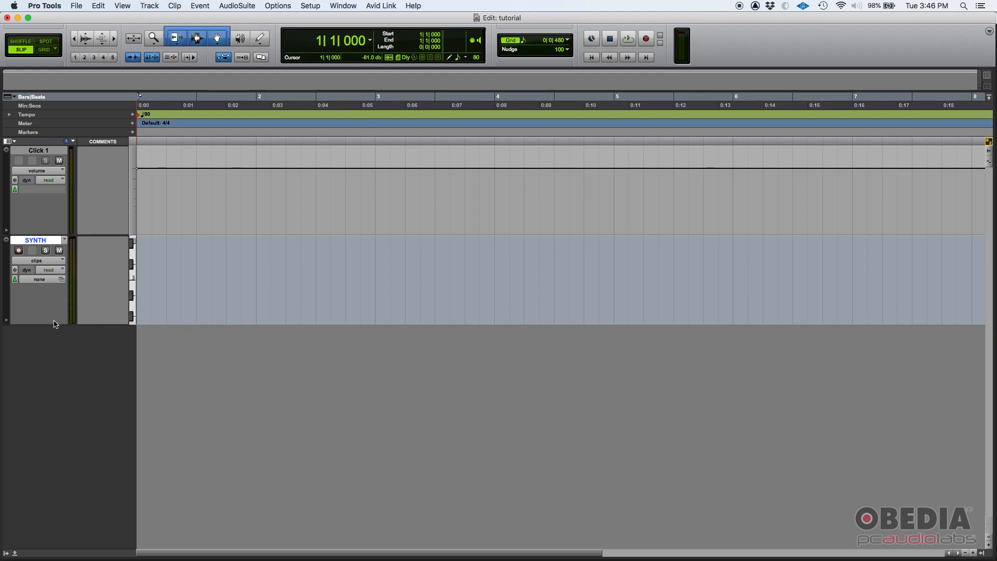
{"action": "mouse_move", "coordinate": [55, 321]}
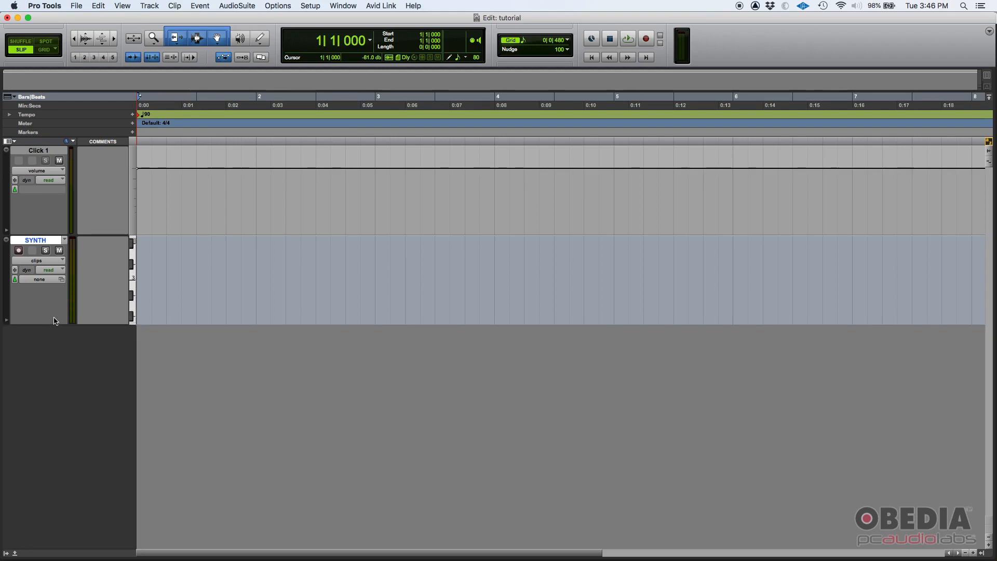
{"action": "left_click", "coordinate": [343, 5]}
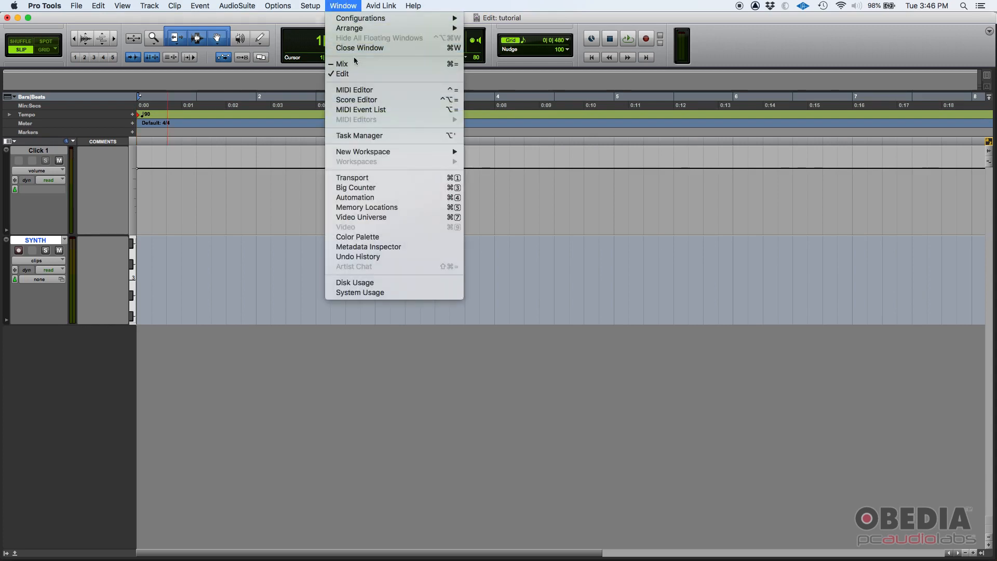
Step: Open the Mix window and enable the Instruments mix window view
{"action": "left_click", "coordinate": [342, 63]}
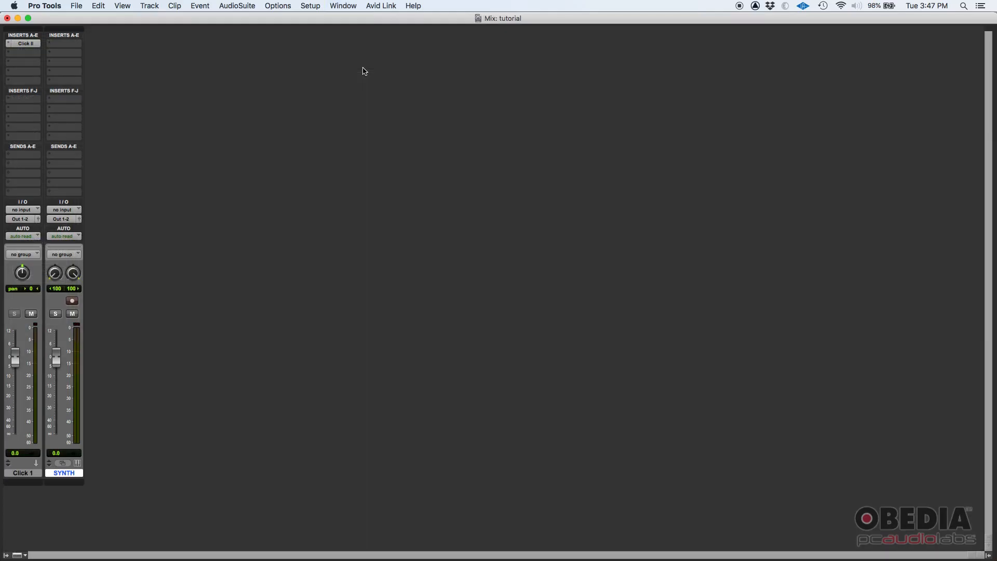
{"action": "mouse_move", "coordinate": [153, 63]}
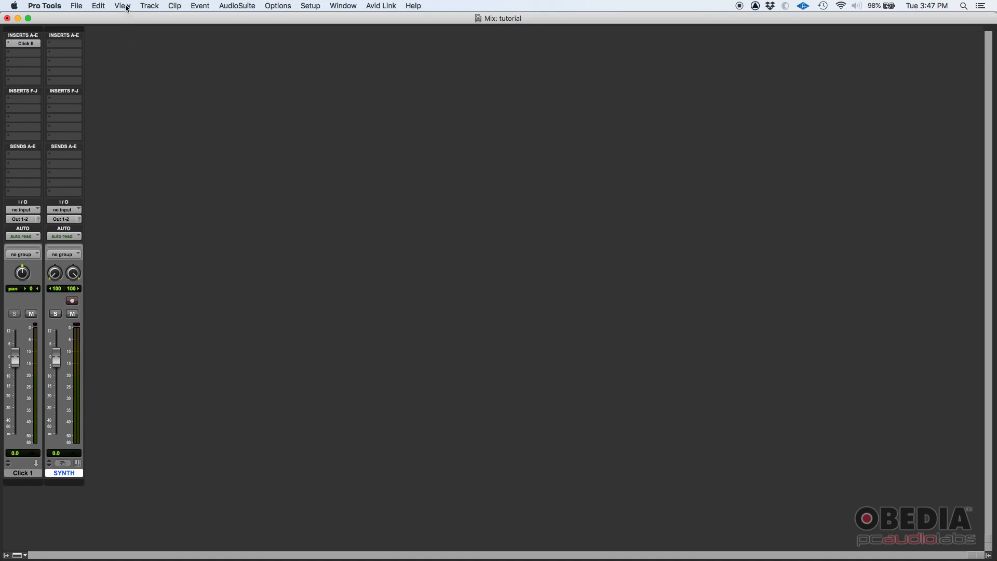
{"action": "left_click", "coordinate": [121, 5]}
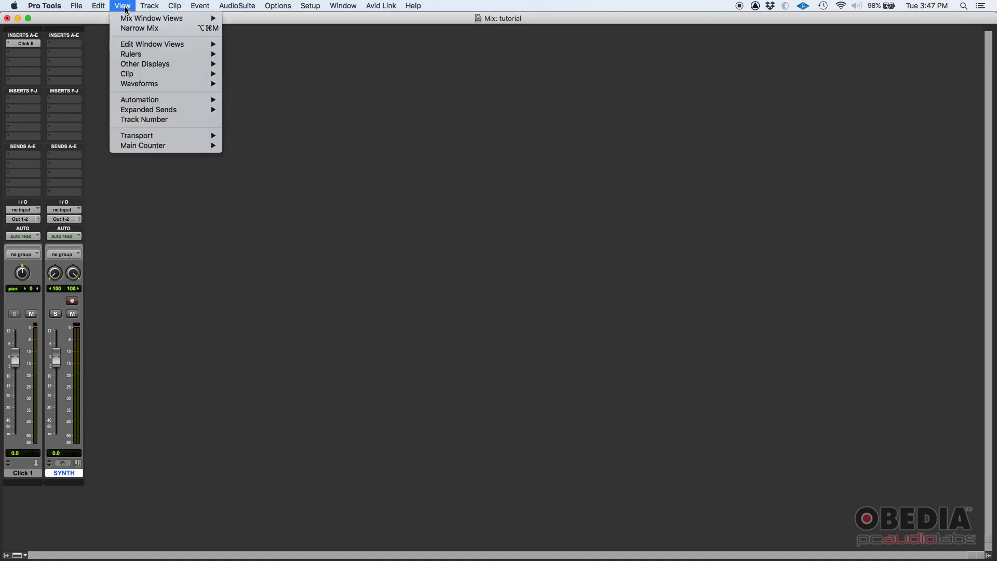
{"action": "mouse_move", "coordinate": [151, 17]}
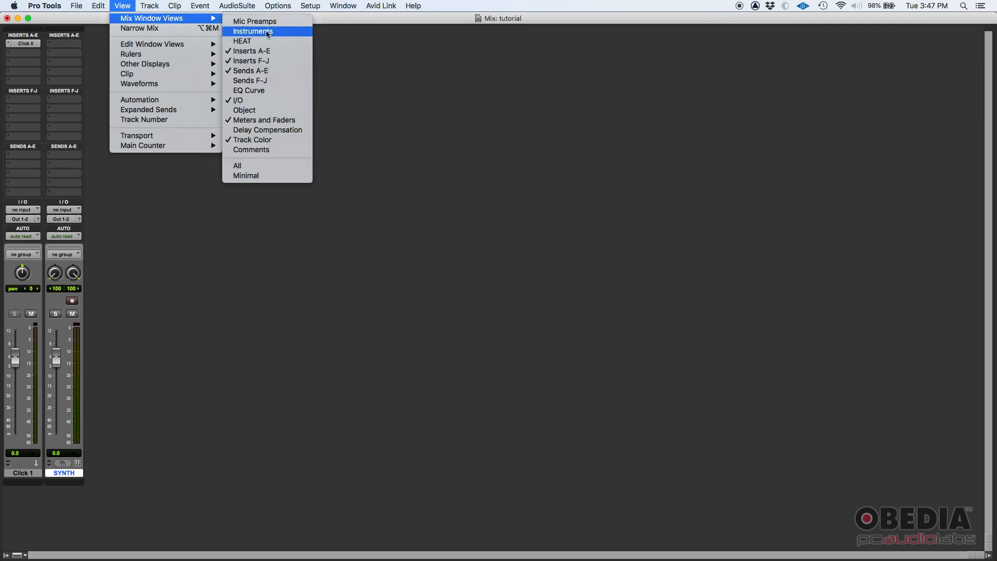
{"action": "mouse_move", "coordinate": [275, 33]}
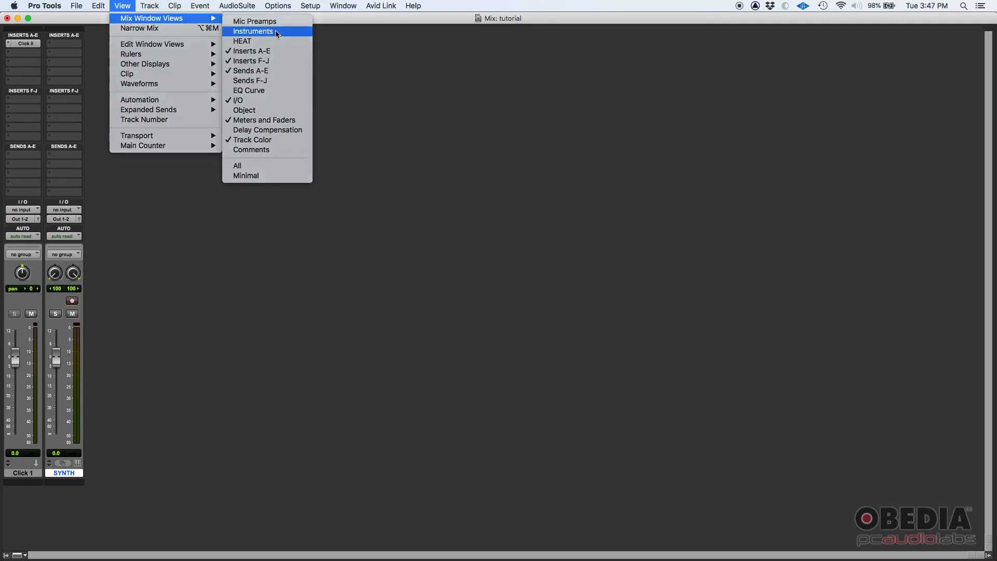
{"action": "left_click", "coordinate": [253, 31]}
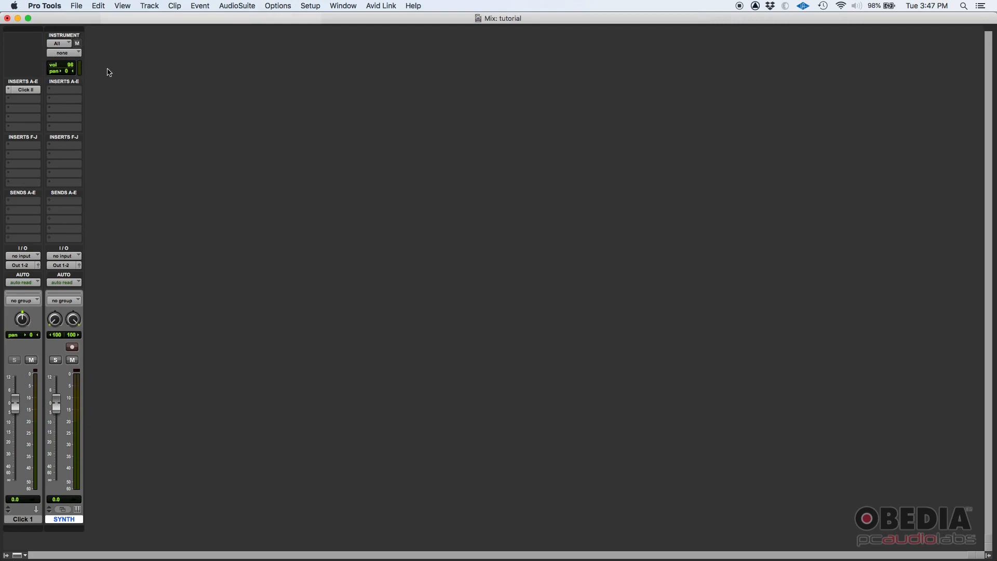
{"action": "mouse_move", "coordinate": [113, 78]}
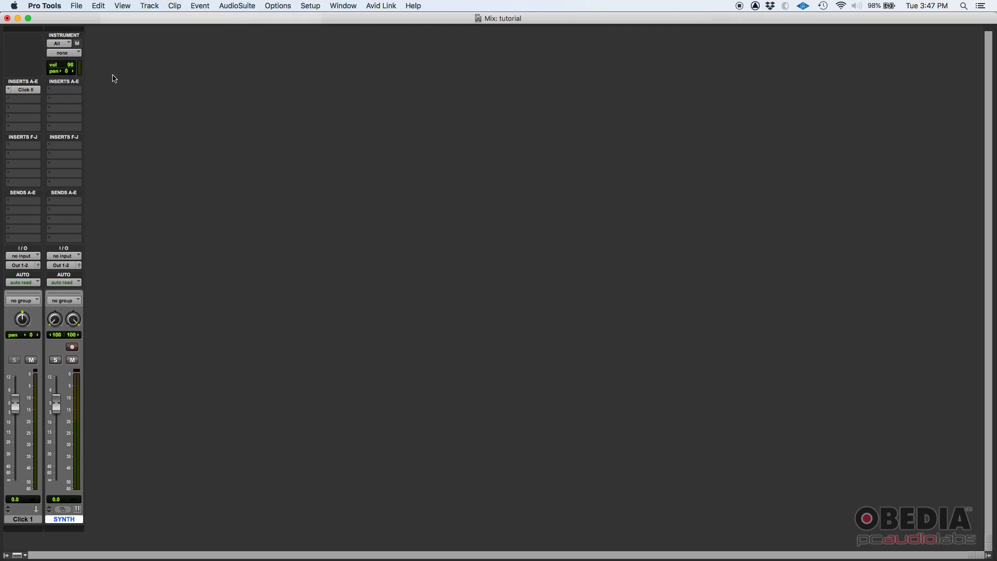
{"action": "mouse_move", "coordinate": [91, 105]}
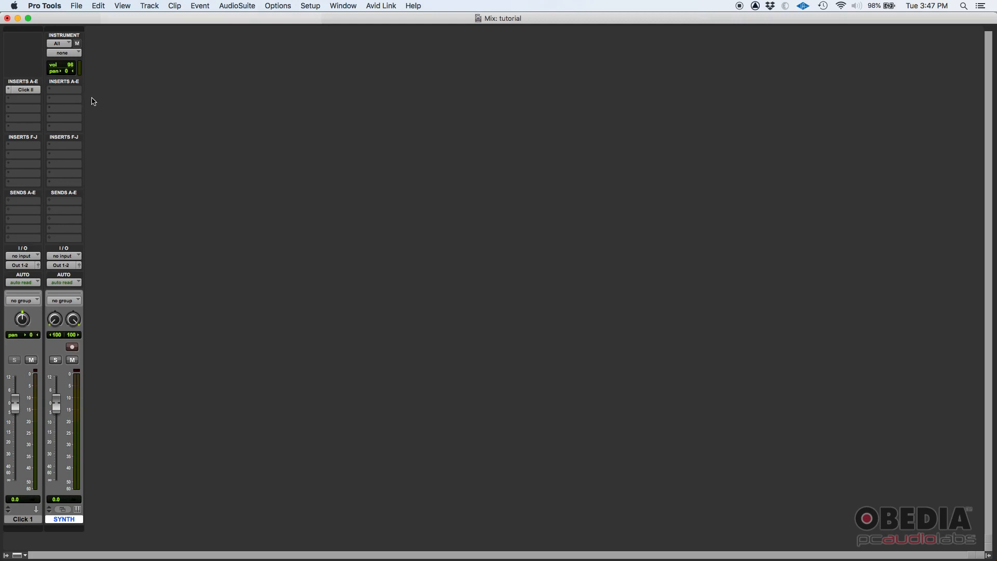
{"action": "mouse_move", "coordinate": [77, 443]}
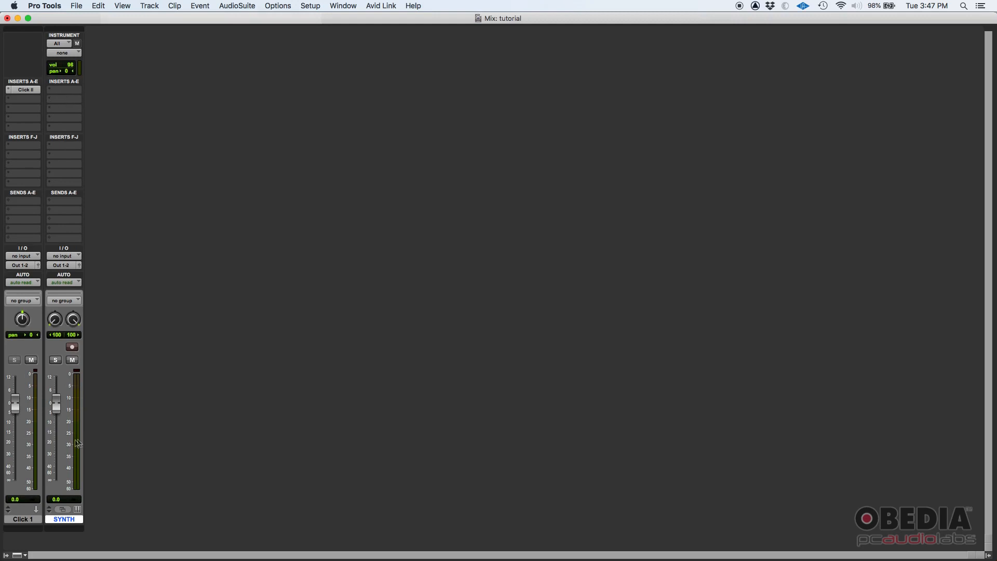
{"action": "mouse_move", "coordinate": [58, 106]}
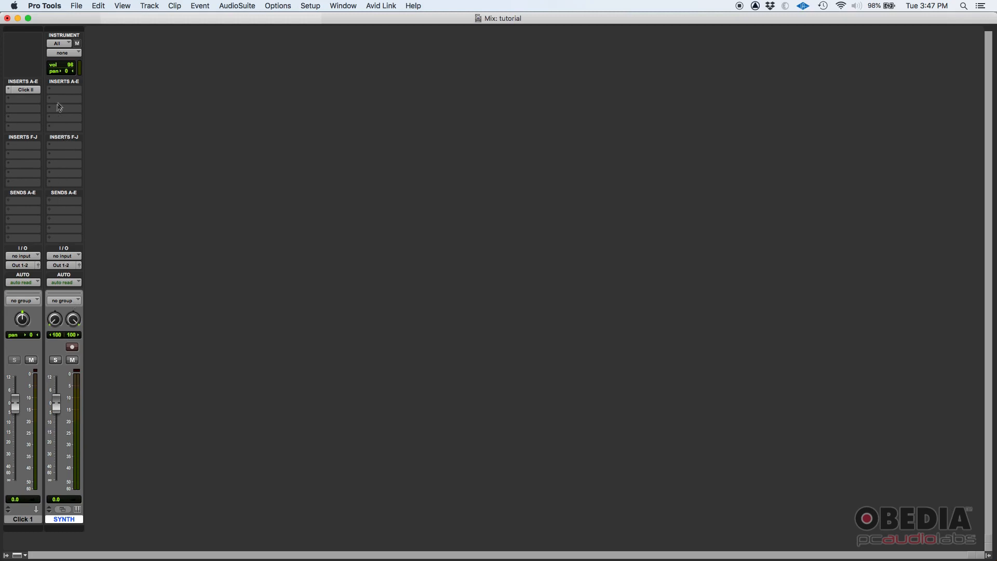
{"action": "mouse_move", "coordinate": [62, 93]}
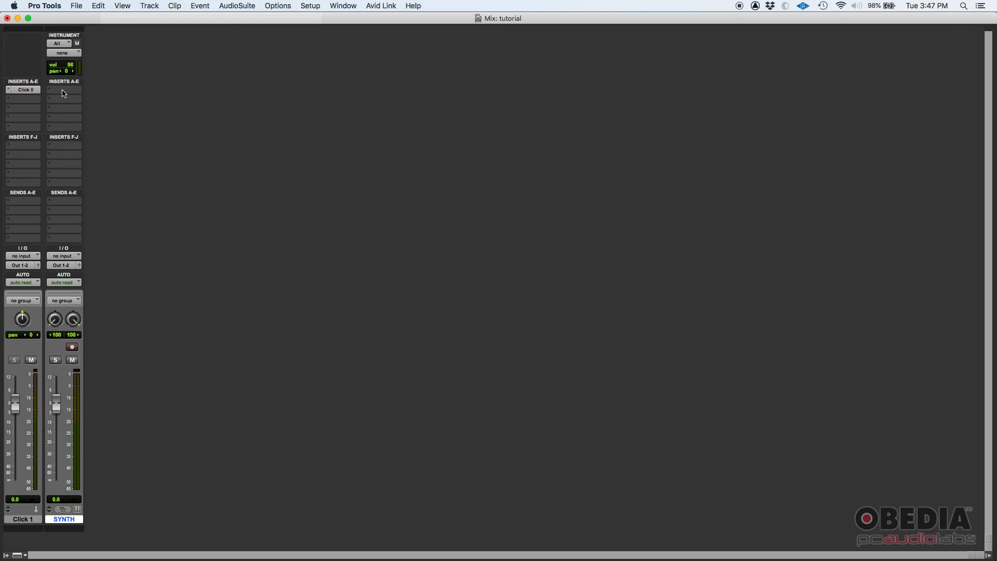
Step: Insert the stereo Vacuum instrument plug-in on SYNTH and reposition its window
{"action": "left_click", "coordinate": [63, 90]}
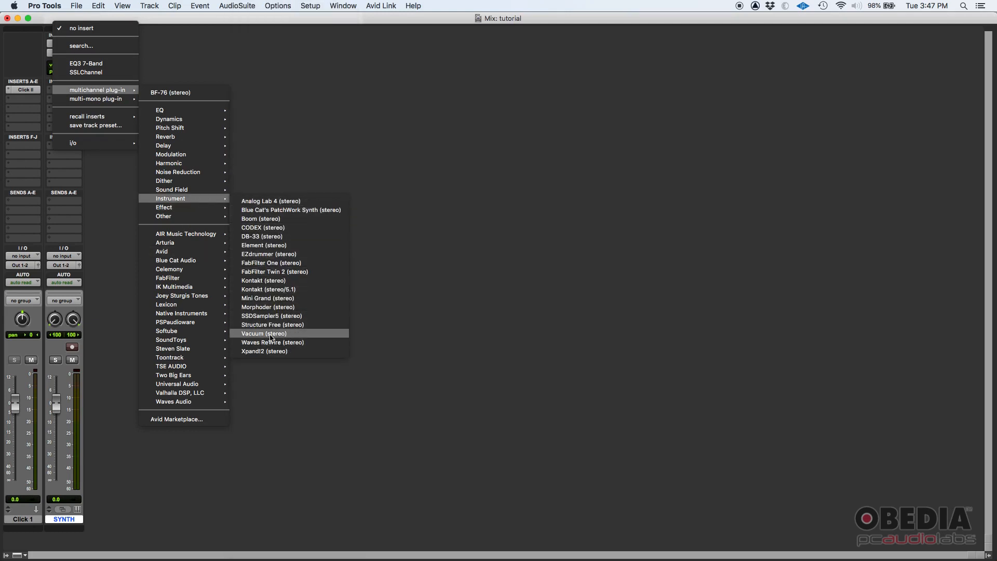
{"action": "mouse_move", "coordinate": [304, 337]}
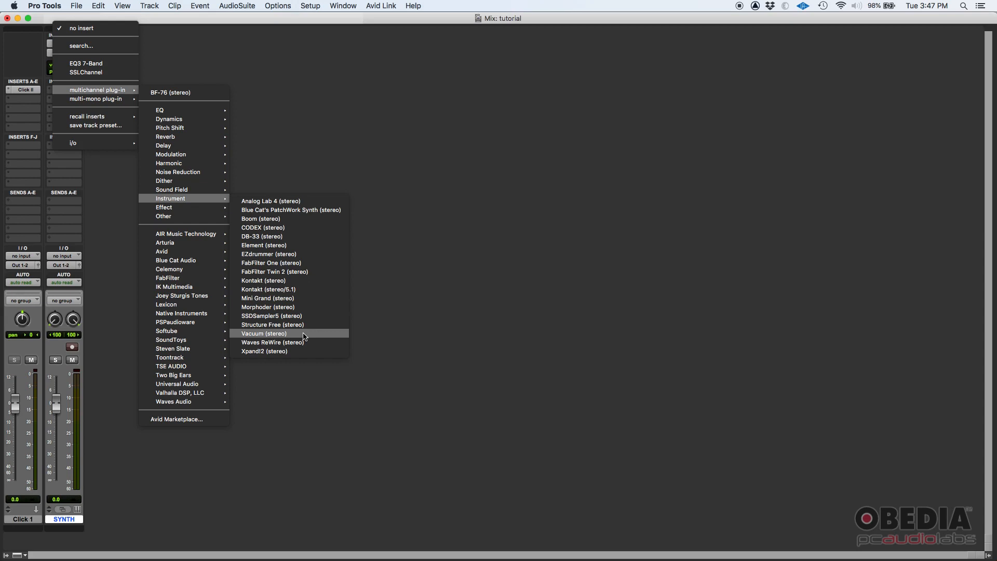
{"action": "left_click", "coordinate": [263, 334]}
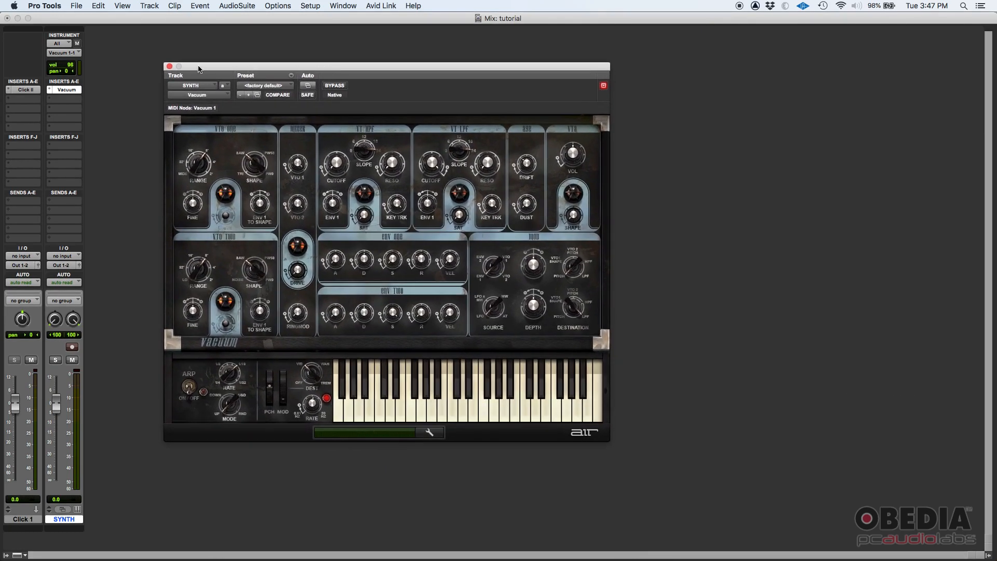
{"action": "left_click_drag", "start_coordinate": [199, 66], "coordinate": [203, 60]}
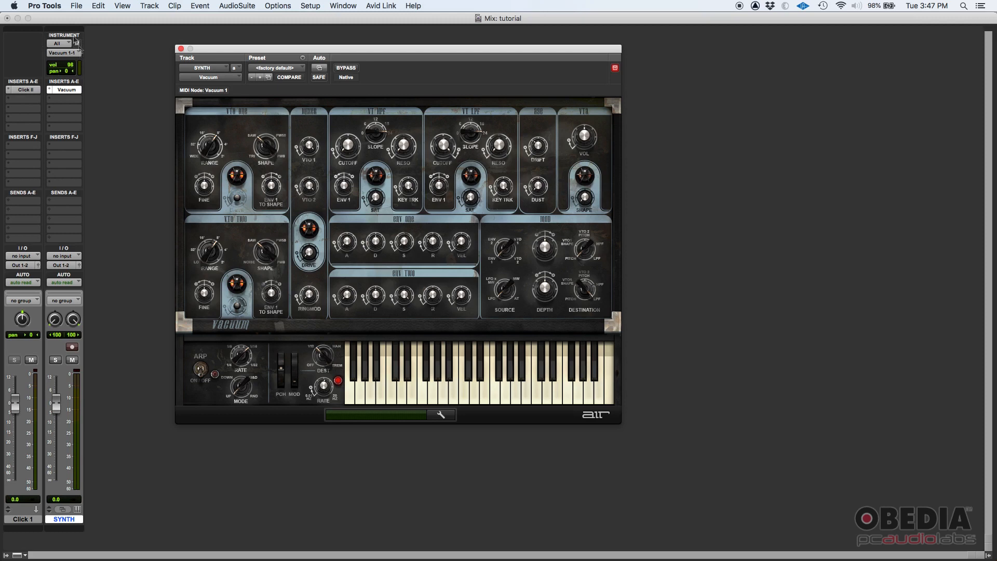
{"action": "left_click", "coordinate": [59, 42]}
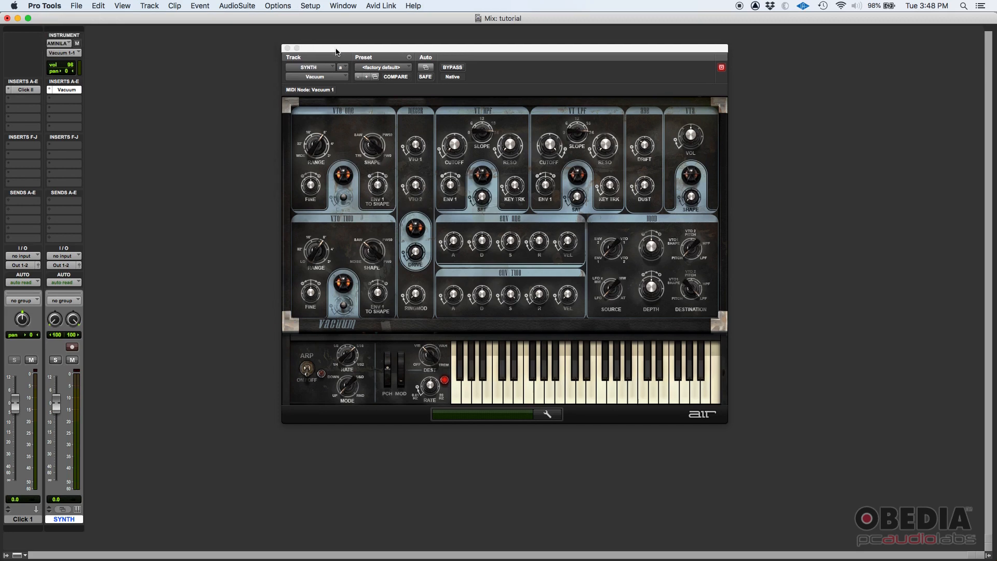
{"action": "mouse_move", "coordinate": [546, 132]}
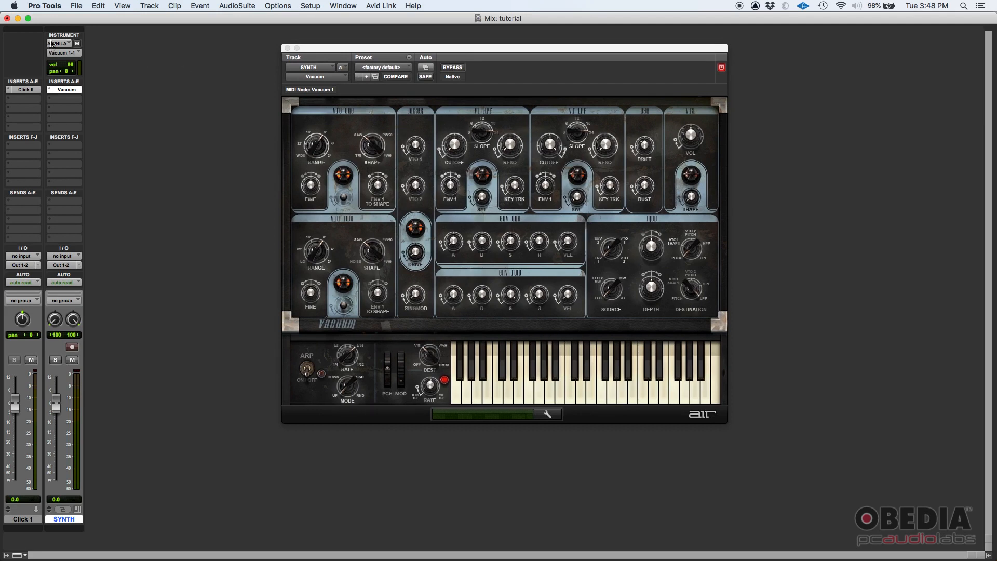
Step: Set SYNTH's MIDI input to the predefined Arturia MINILAB and record-enable the track
{"action": "left_click", "coordinate": [57, 43]}
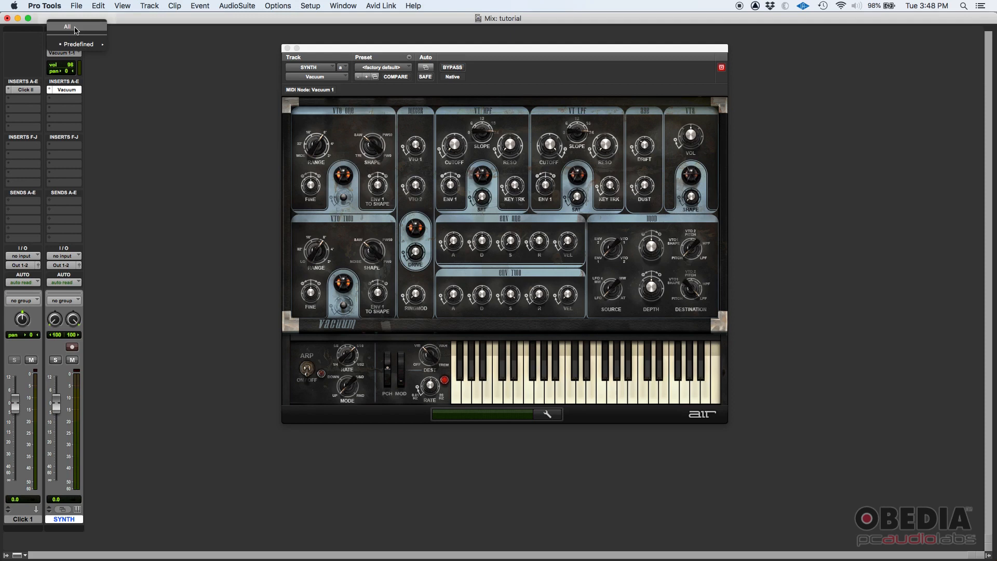
{"action": "left_click", "coordinate": [67, 26]}
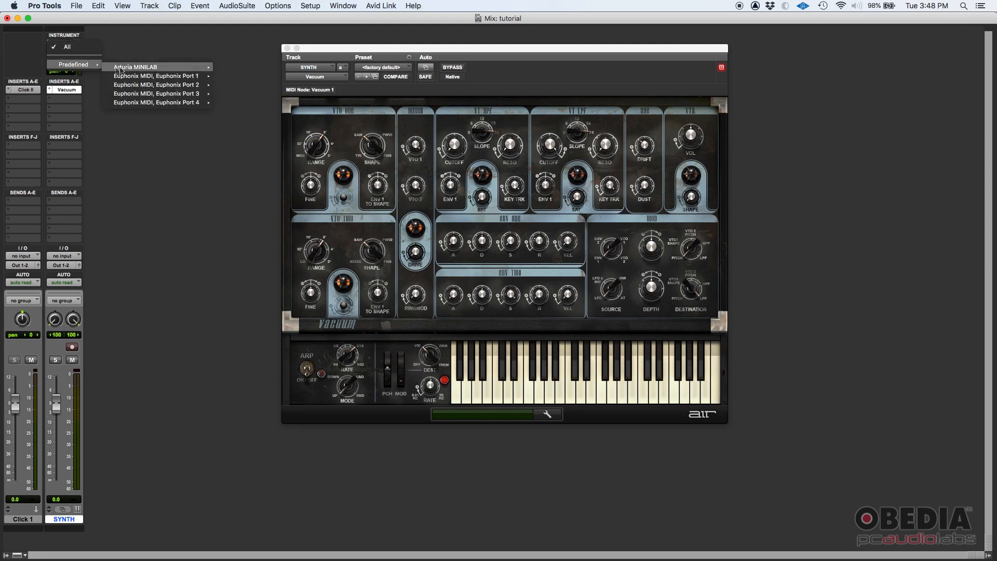
{"action": "mouse_move", "coordinate": [133, 67]}
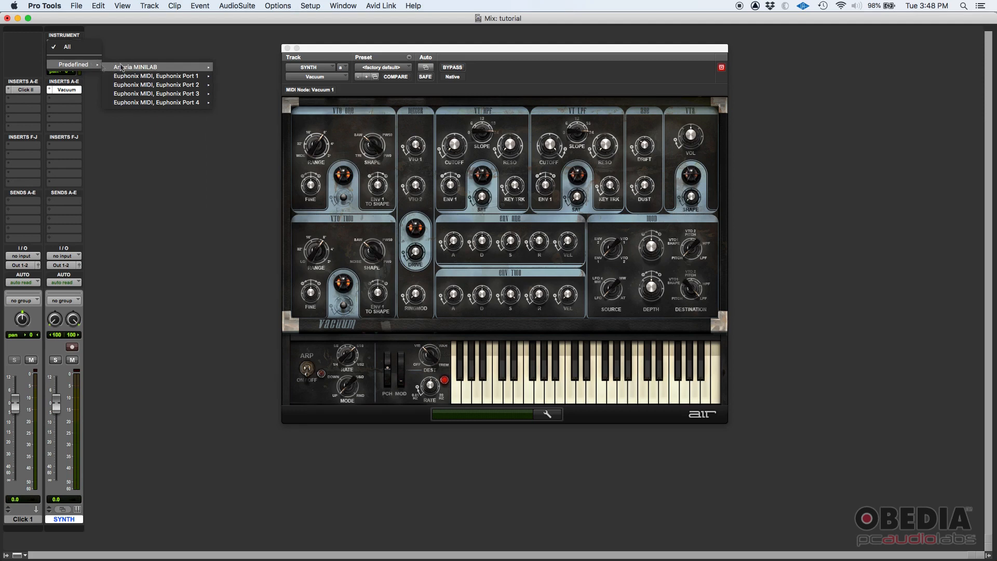
{"action": "left_click", "coordinate": [134, 67]}
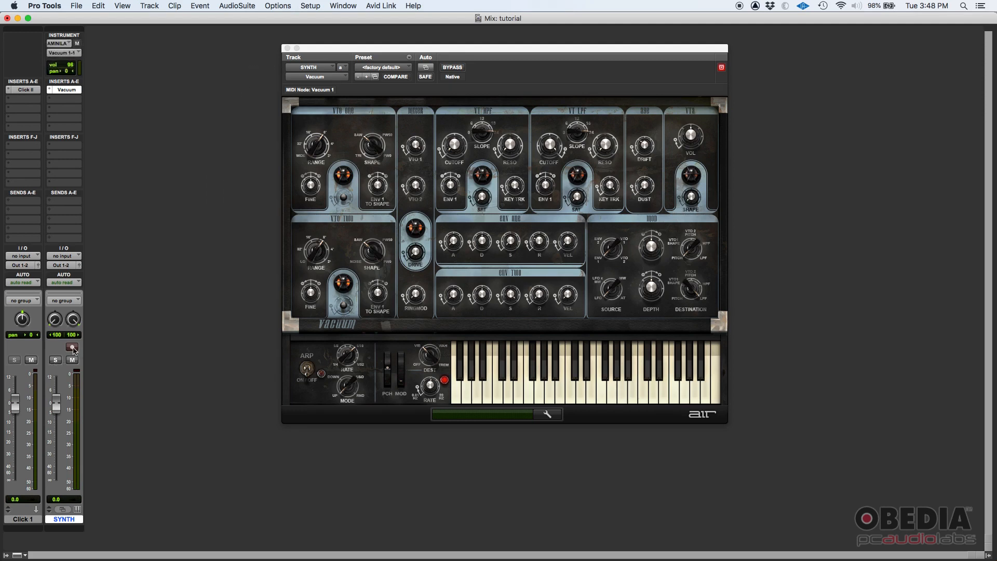
{"action": "left_click", "coordinate": [72, 348]}
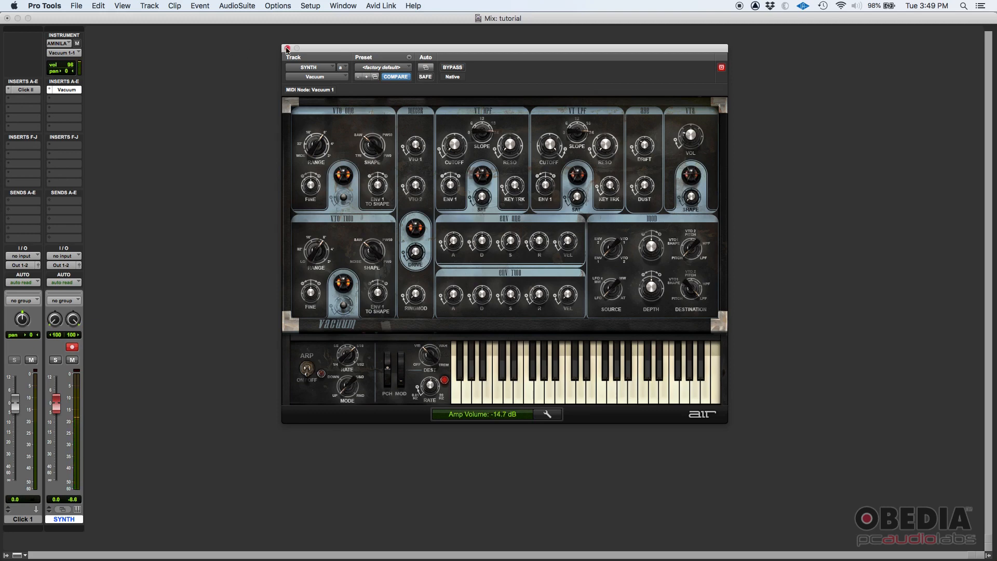
Step: Close the Vacuum window, switch to the Edit window, and prepare the transport
{"action": "left_click", "coordinate": [287, 49]}
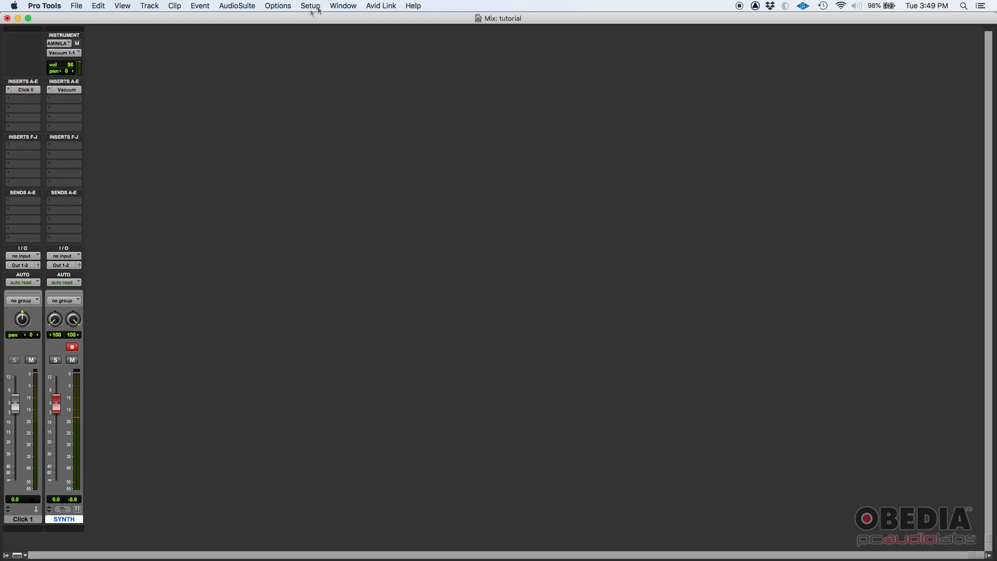
{"action": "left_click", "coordinate": [342, 5]}
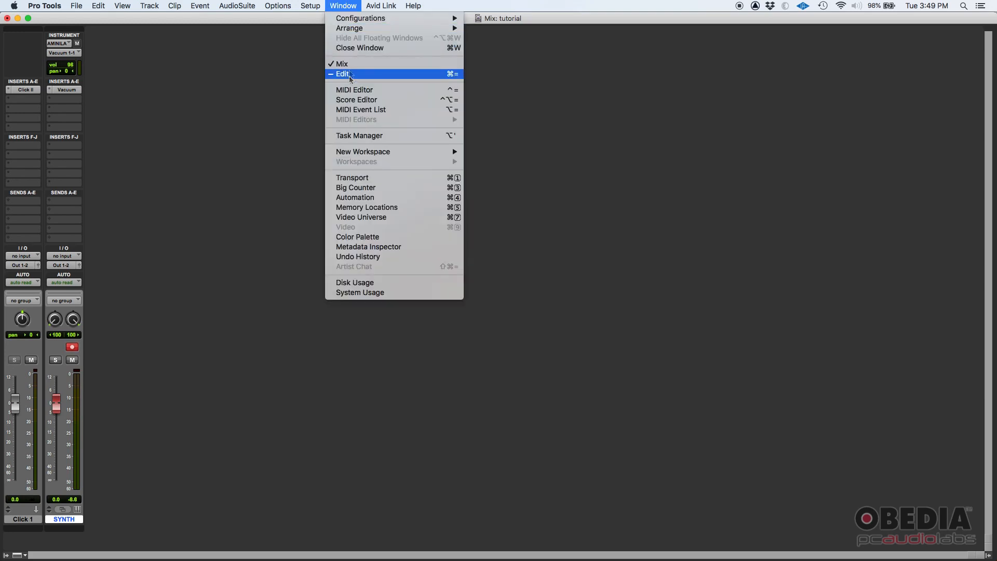
{"action": "left_click", "coordinate": [343, 74]}
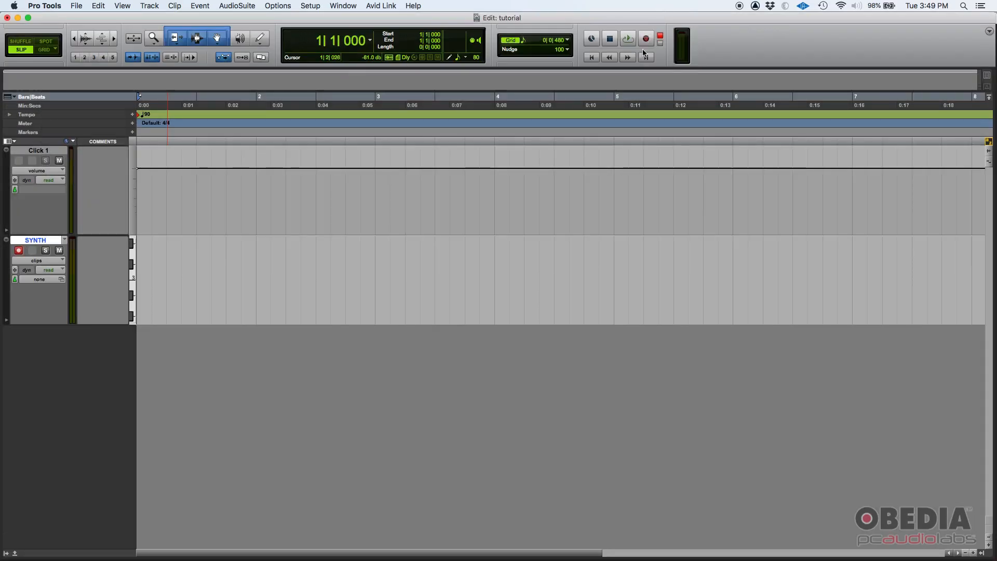
{"action": "left_click", "coordinate": [377, 105]}
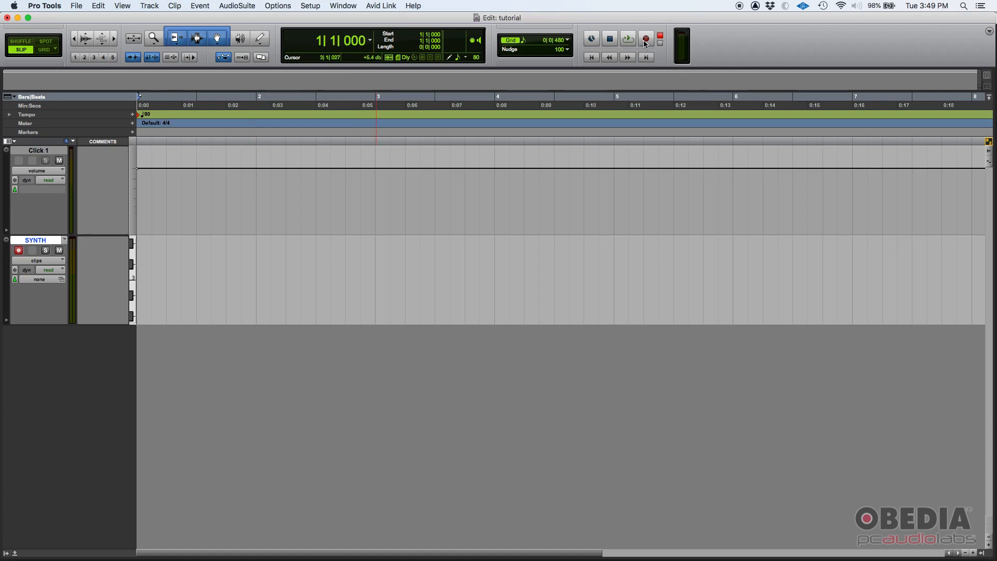
{"action": "mouse_move", "coordinate": [646, 40]}
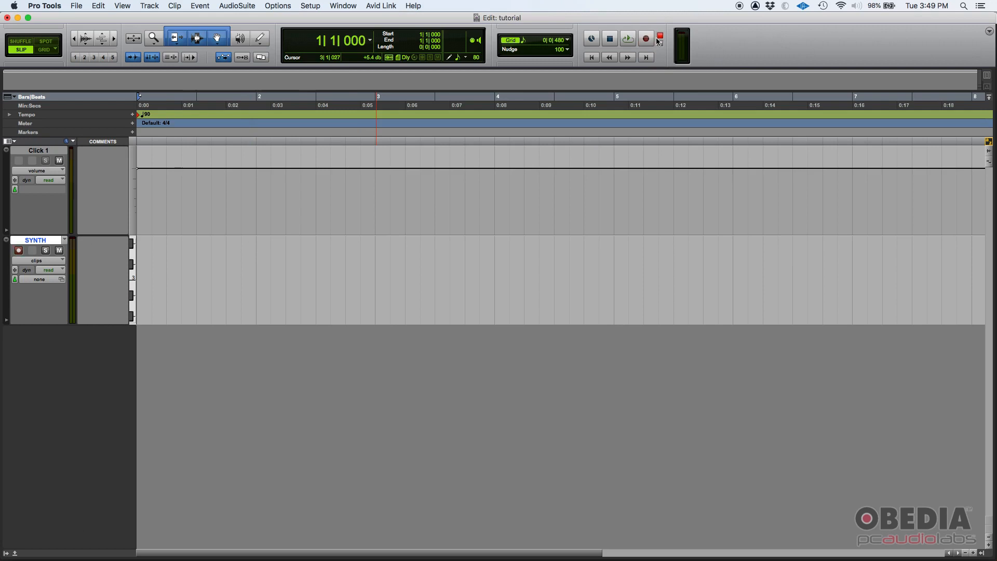
{"action": "mouse_move", "coordinate": [658, 40]}
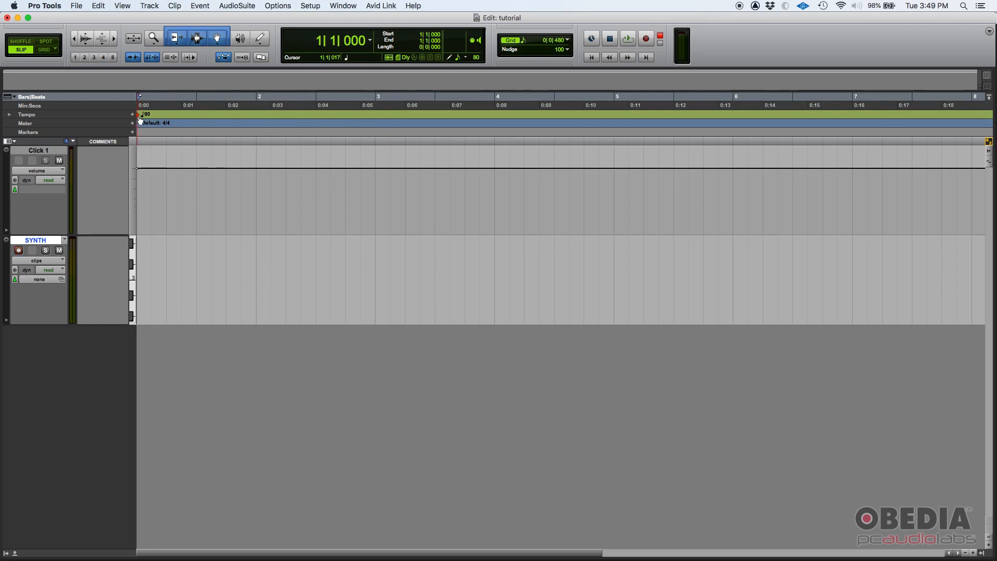
{"action": "left_click", "coordinate": [325, 113]}
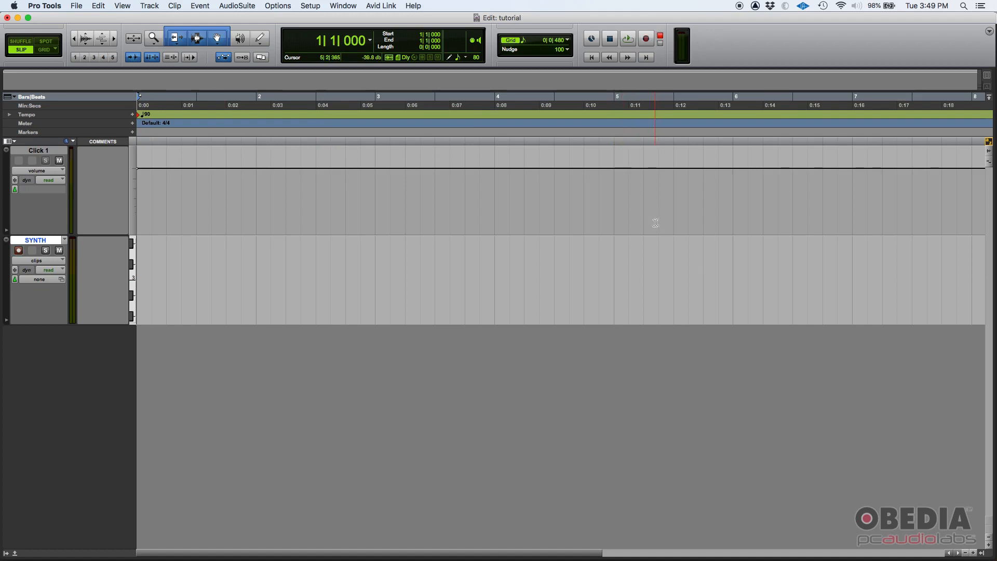
Step: Record about seven bars of keyboard melody into the SYNTH-01 clip
{"action": "left_click", "coordinate": [645, 38]}
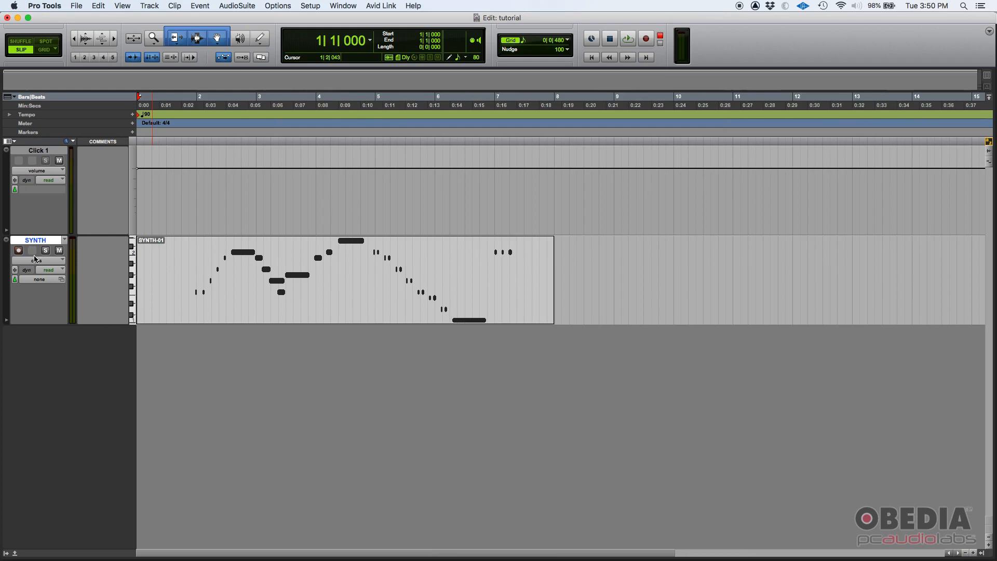
Step: Mute Click 1 and play SYNTH-01 back from just before bar 2
{"action": "left_click", "coordinate": [18, 250]}
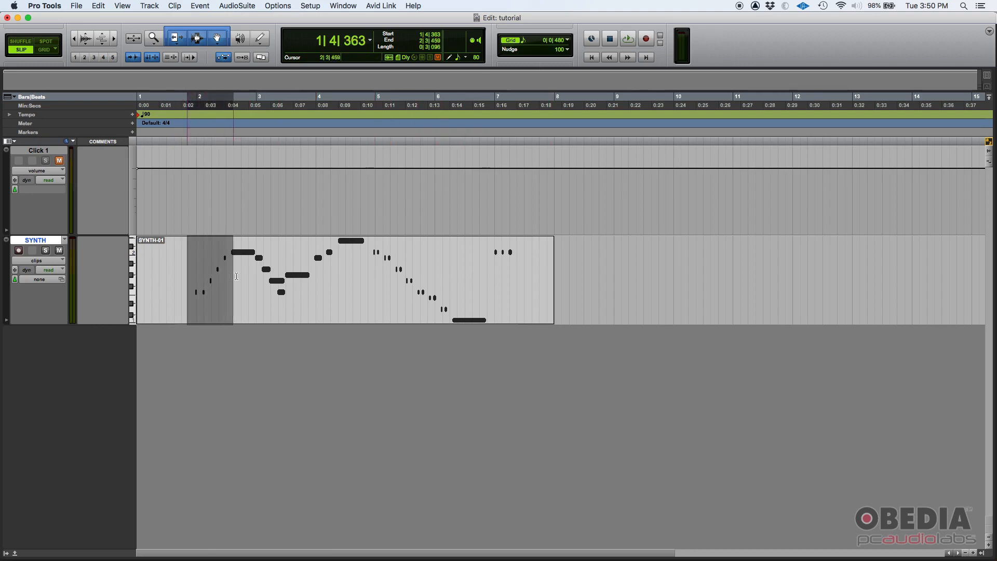
{"action": "left_click_drag", "start_coordinate": [210, 280], "coordinate": [343, 280]}
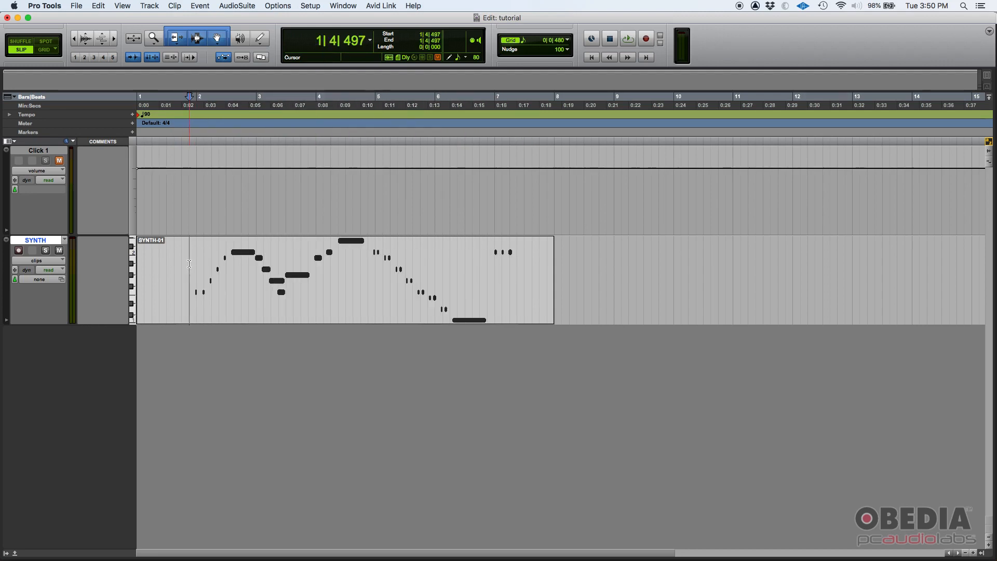
{"action": "left_click", "coordinate": [627, 39]}
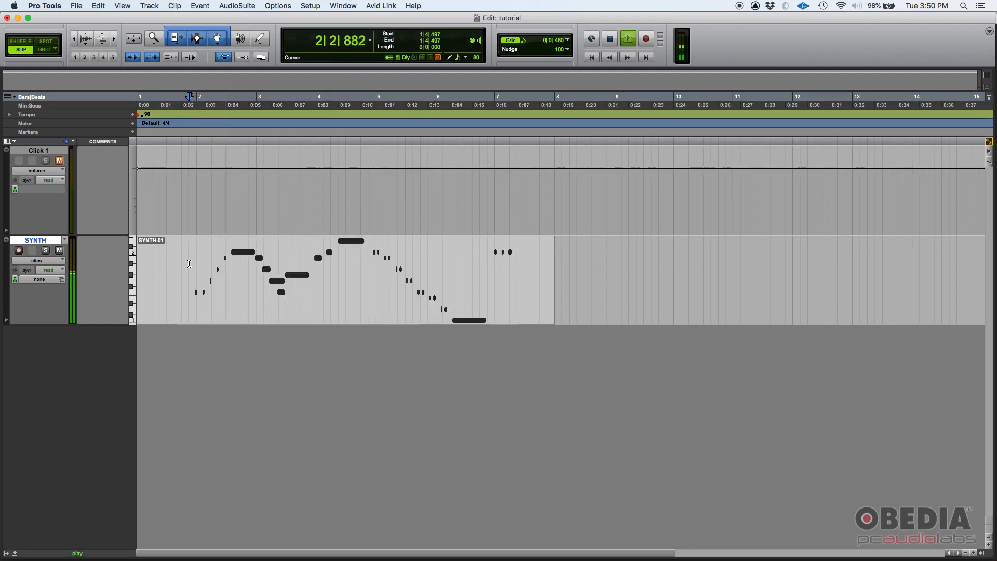